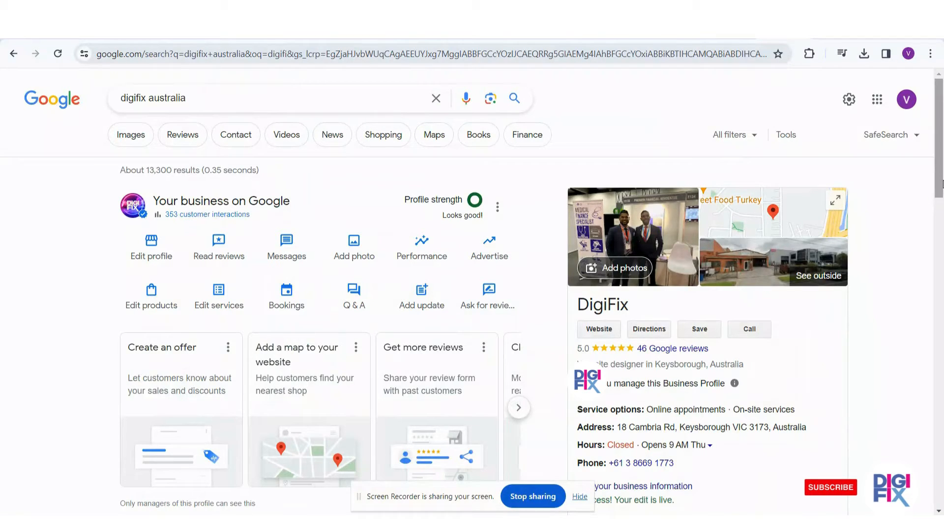
- Search for digifix australia and reach the Social profiles section of the Contact details
scroll("down", 3)
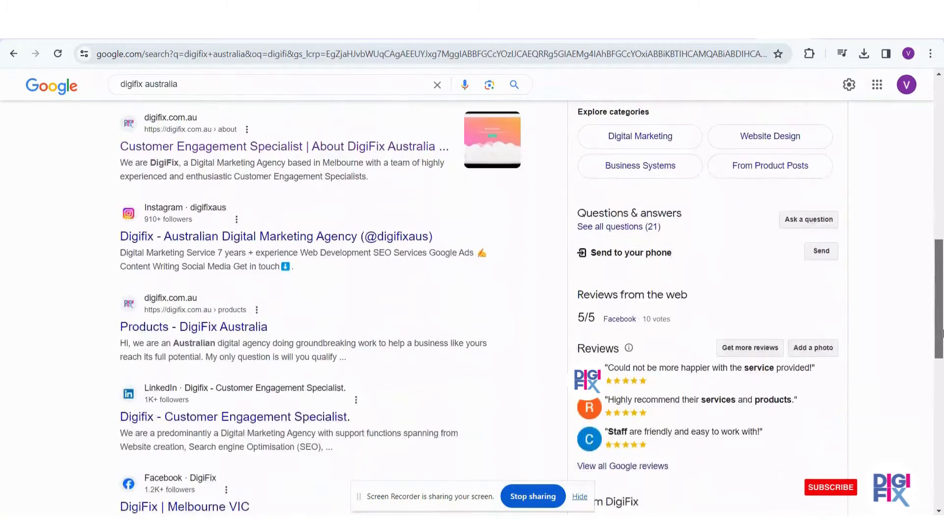
scroll("down", 3)
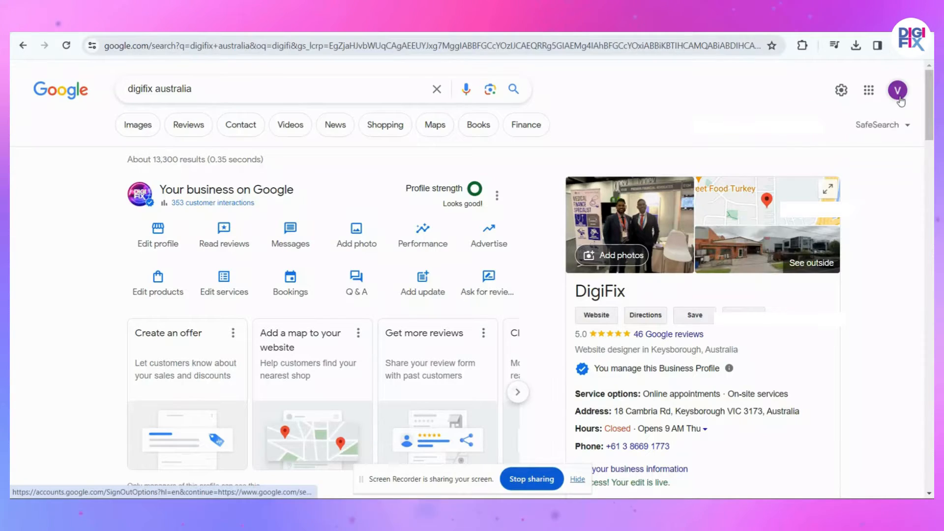
left_click(896, 91)
type("digi")
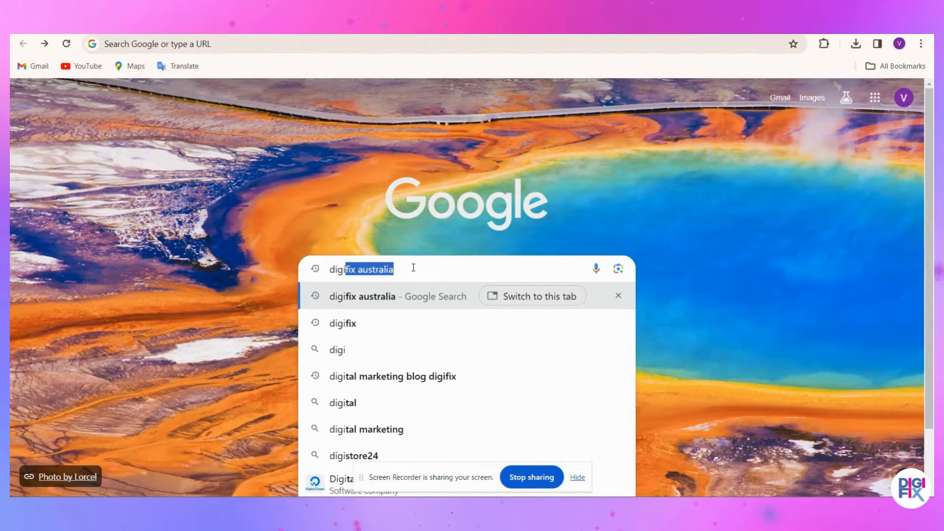
key("Return")
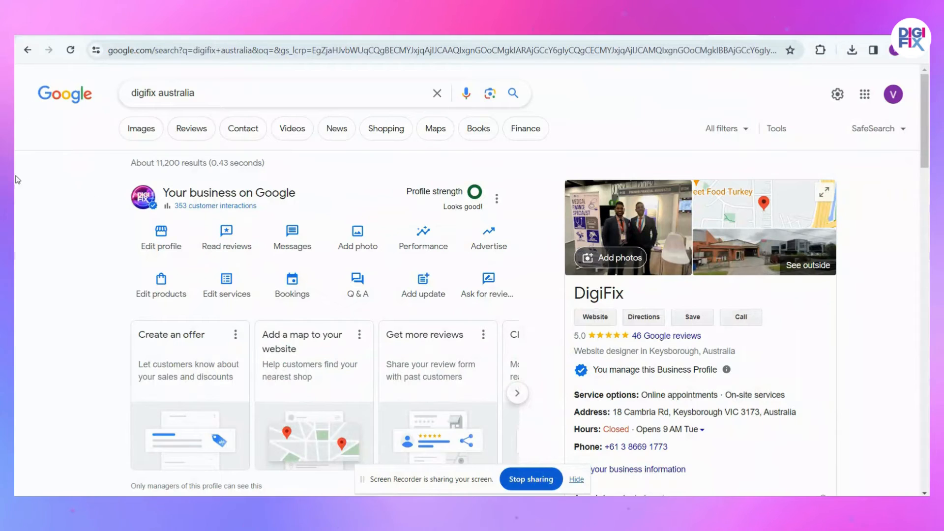
mouse_move(124, 107)
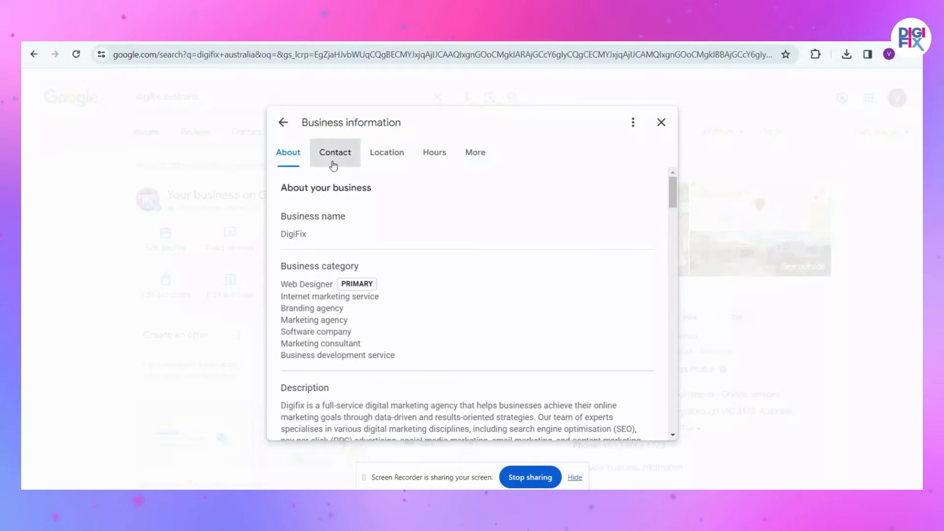
left_click(335, 152)
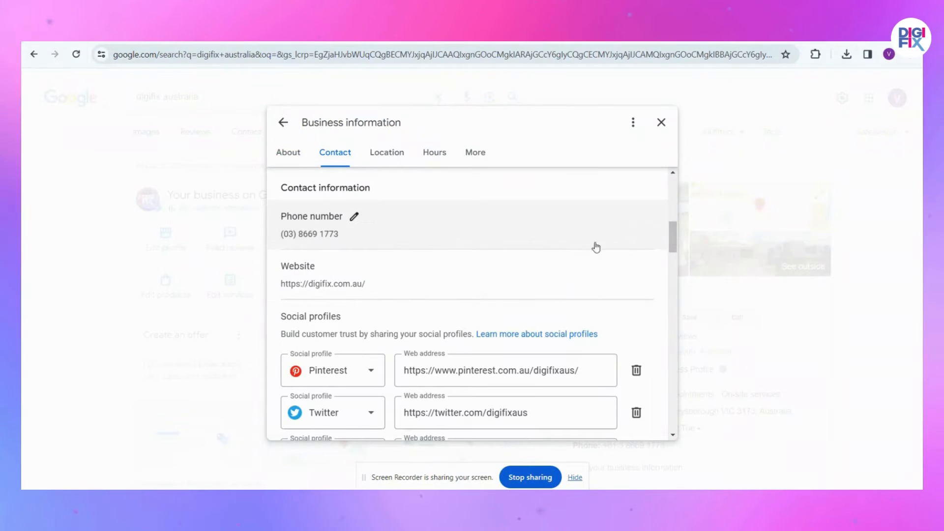
scroll("down", 3)
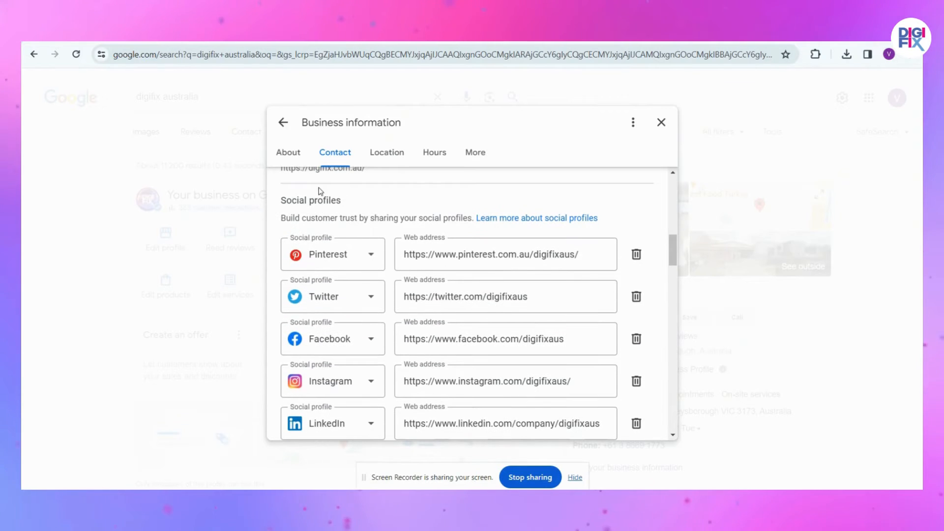
scroll("down", 3)
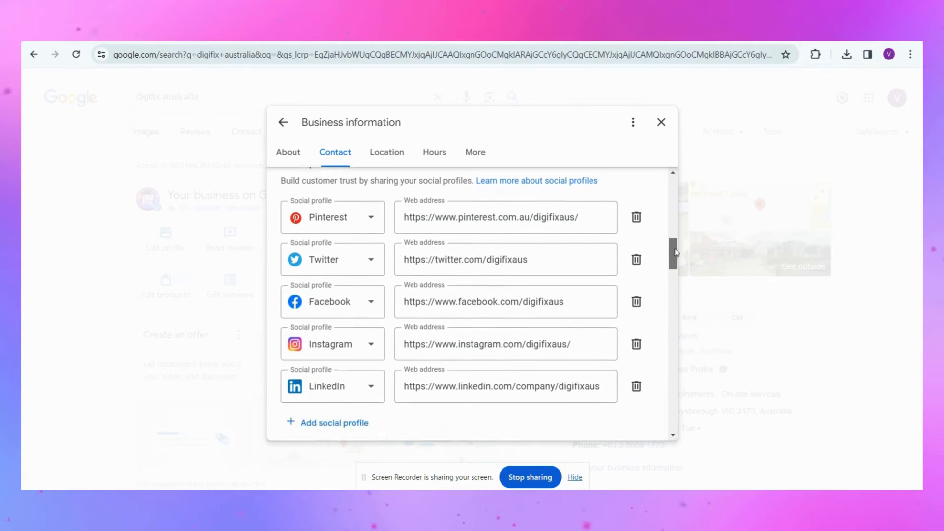
scroll("down", 3)
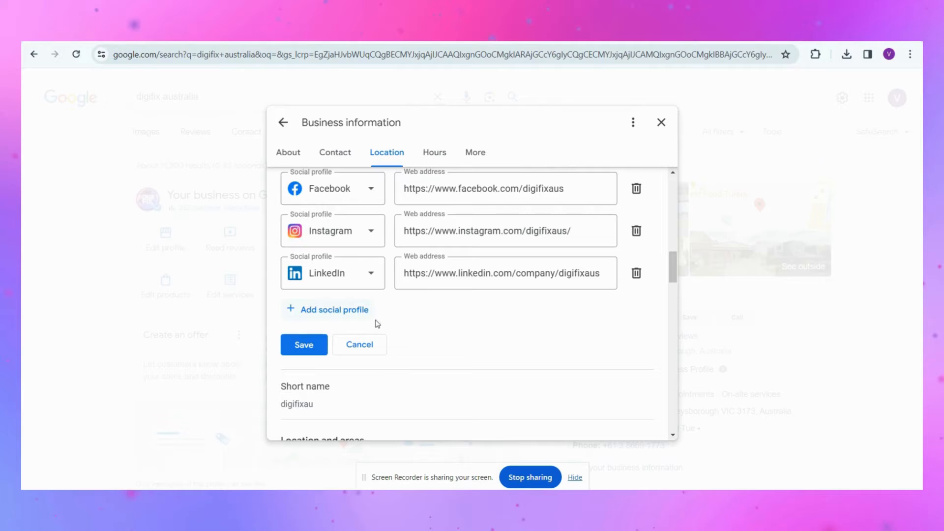
- Add a YouTube social profile with the channel URL and save it
left_click(333, 310)
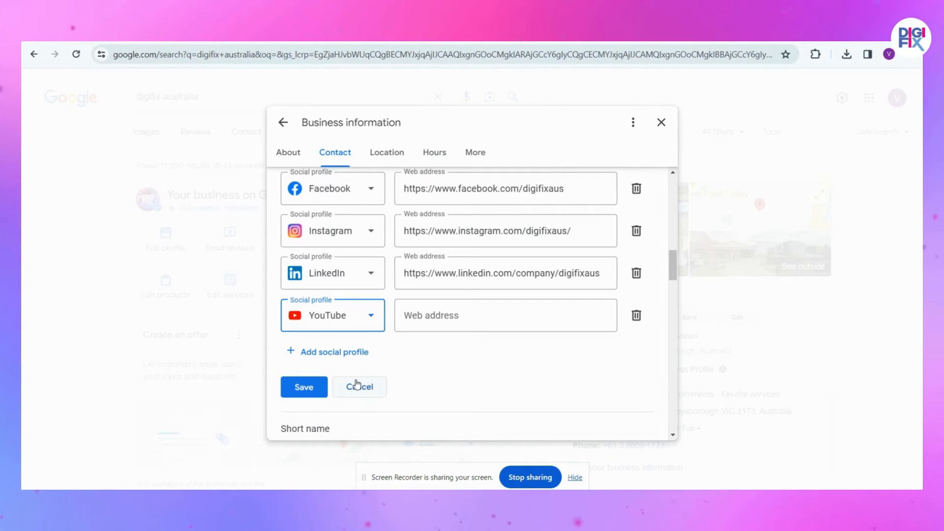
left_click(505, 315)
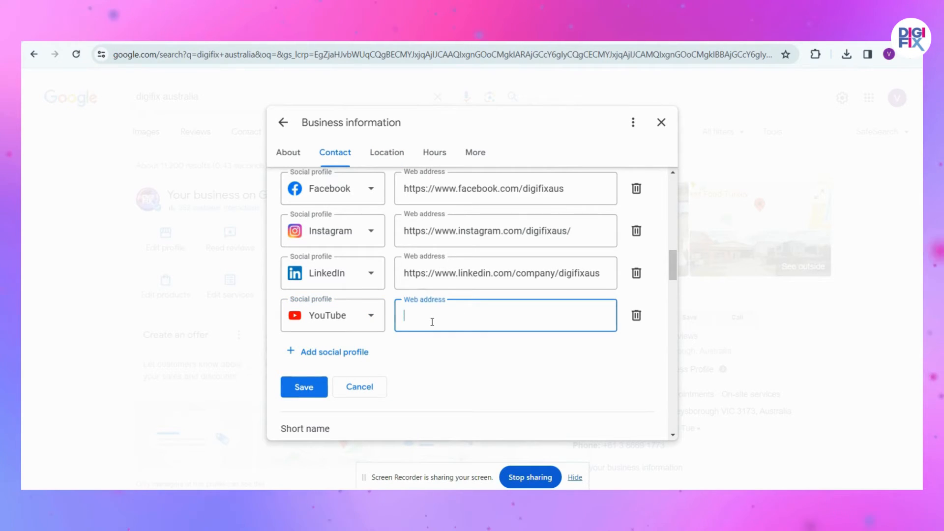
mouse_move(645, 167)
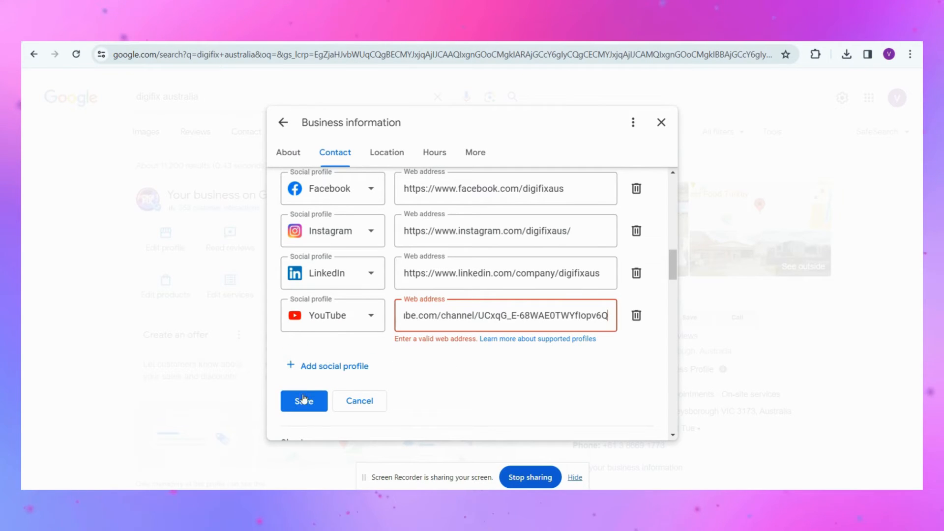
left_click(304, 400)
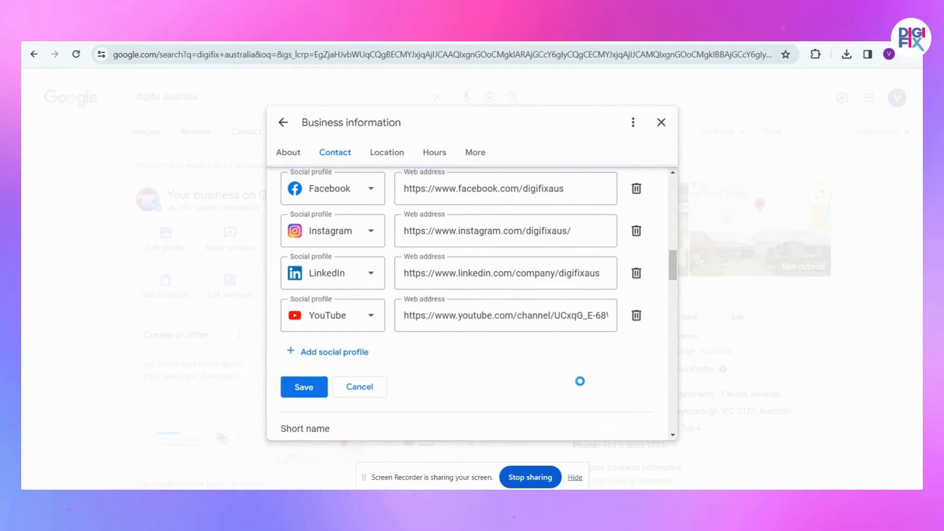
left_click(304, 386)
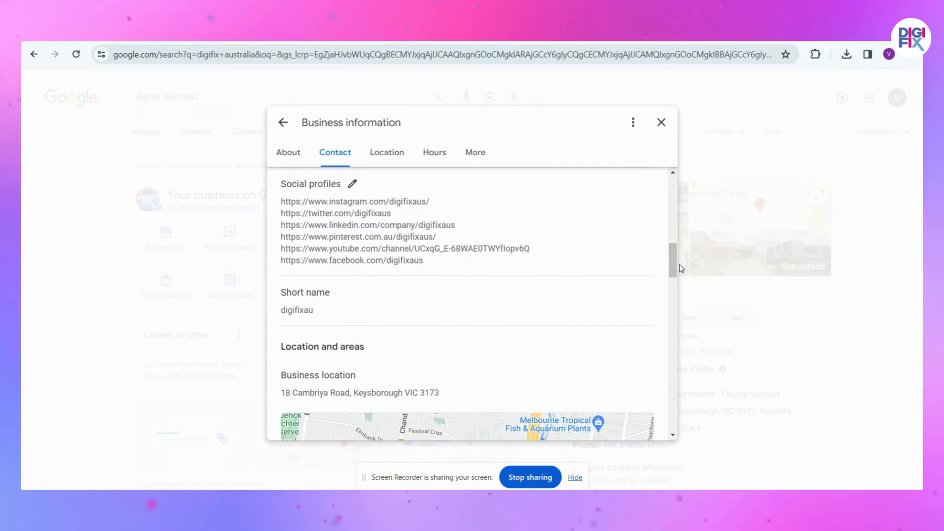
left_click(660, 122)
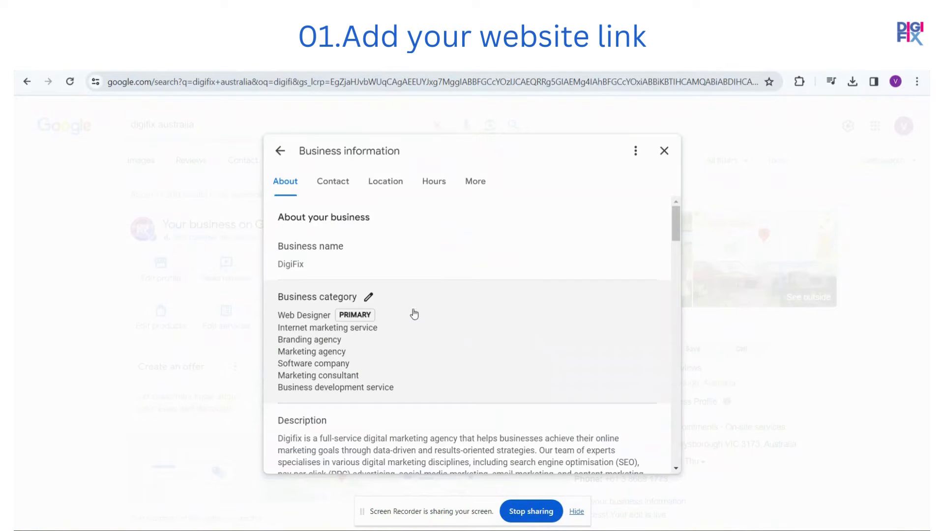
left_click(332, 181)
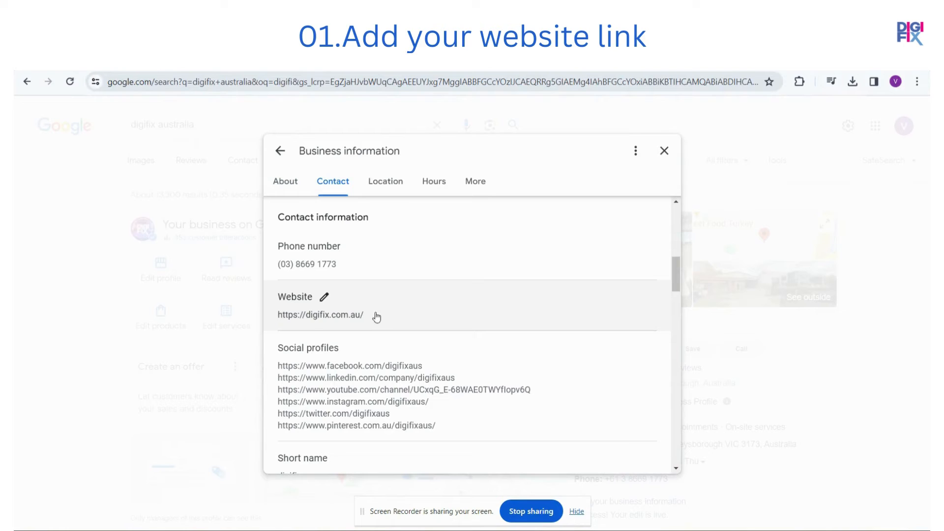
mouse_move(295, 329)
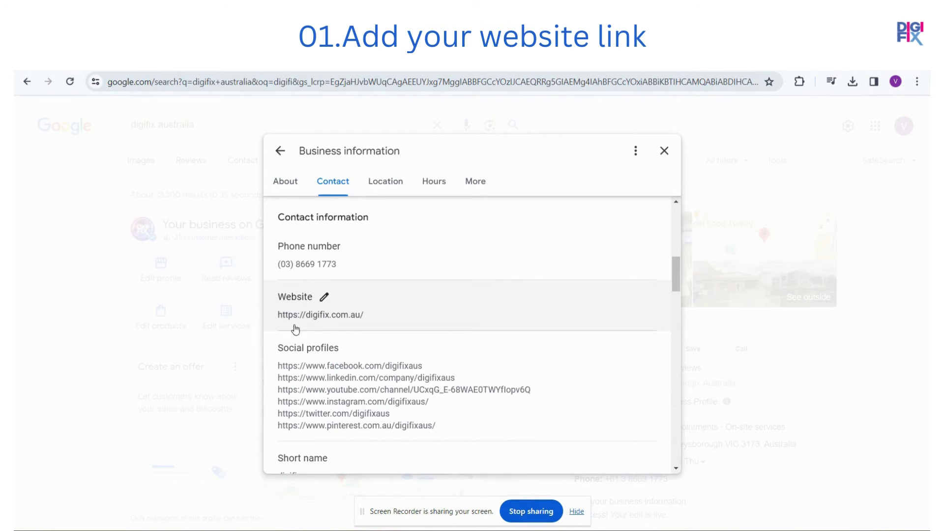
- View the DigiFix contact page's social media icons and follow its YouTube channel link
left_click(320, 315)
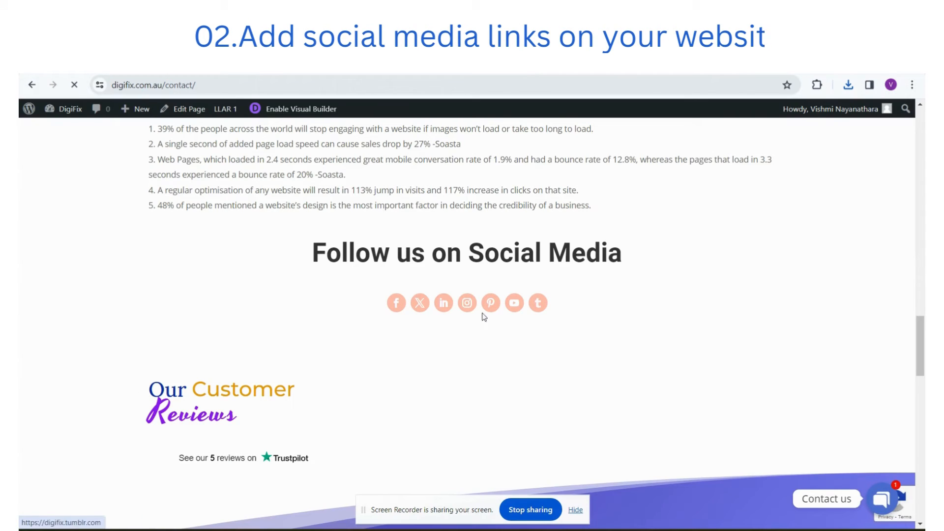
mouse_move(513, 303)
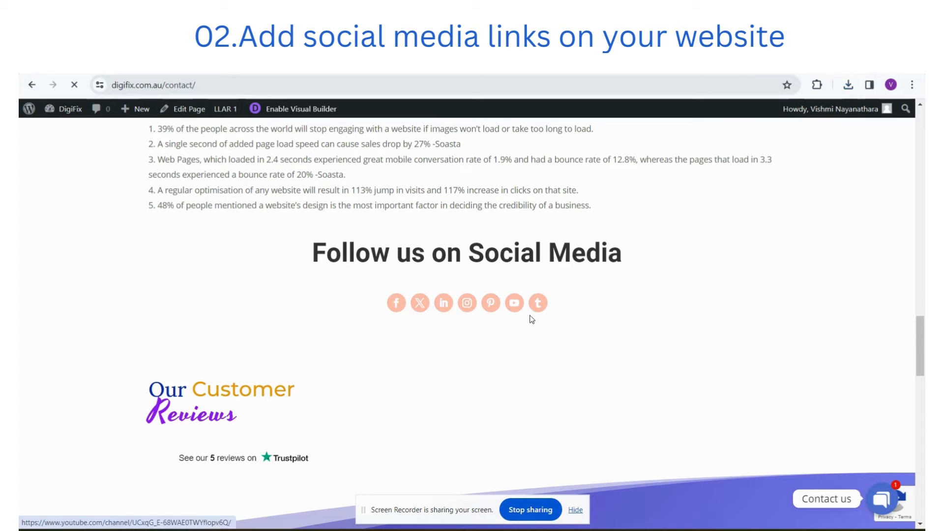
left_click(513, 302)
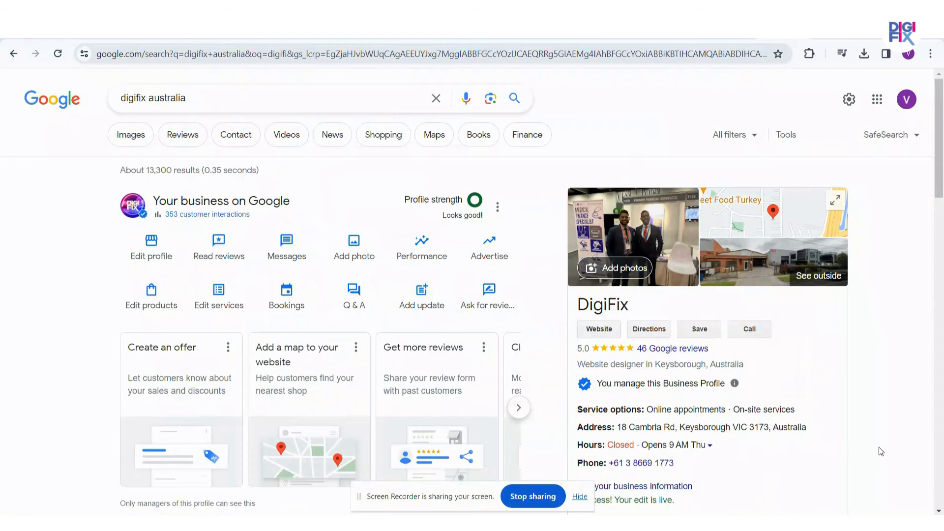
mouse_move(812, 404)
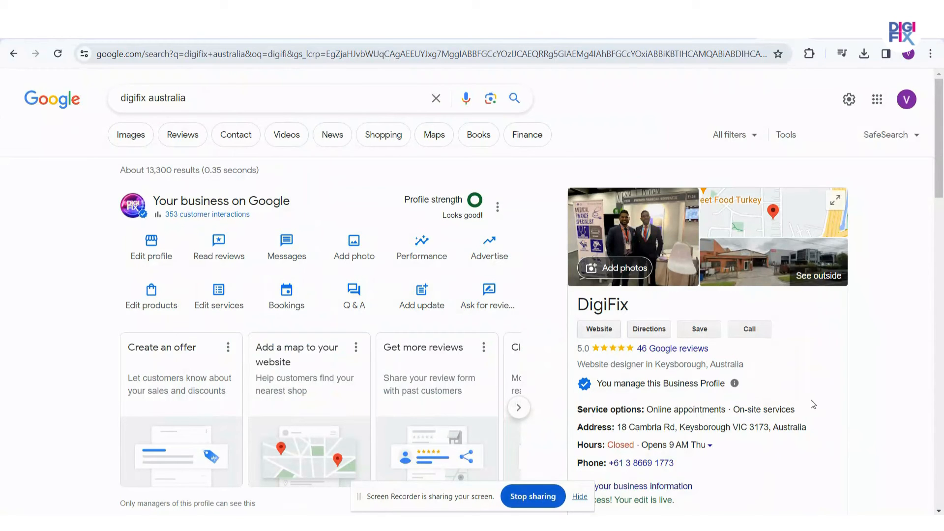